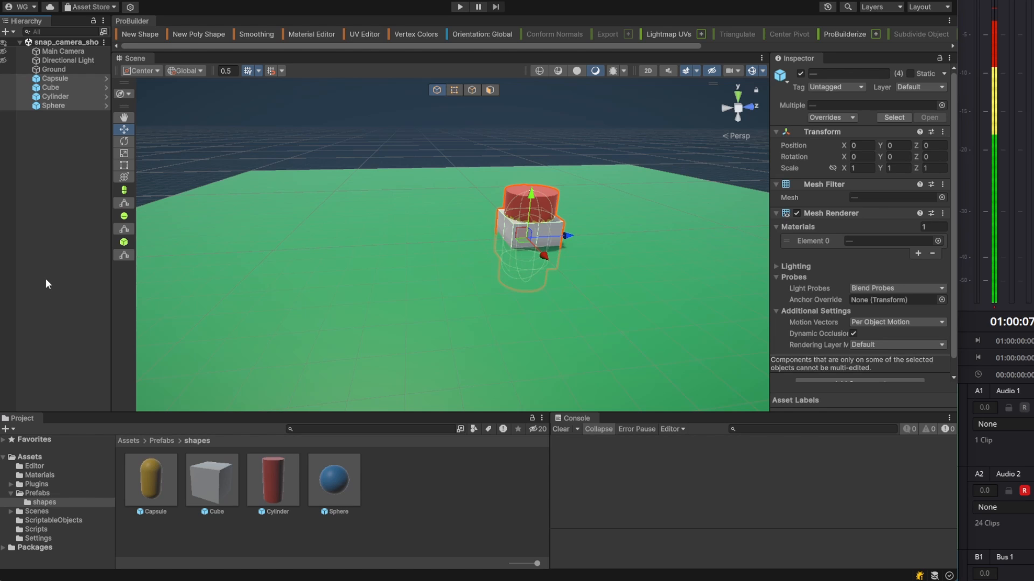
Select the cylinder and the capsule on the cube and move them apart on the ground
{"action": "left_click", "coordinate": [54, 97]}
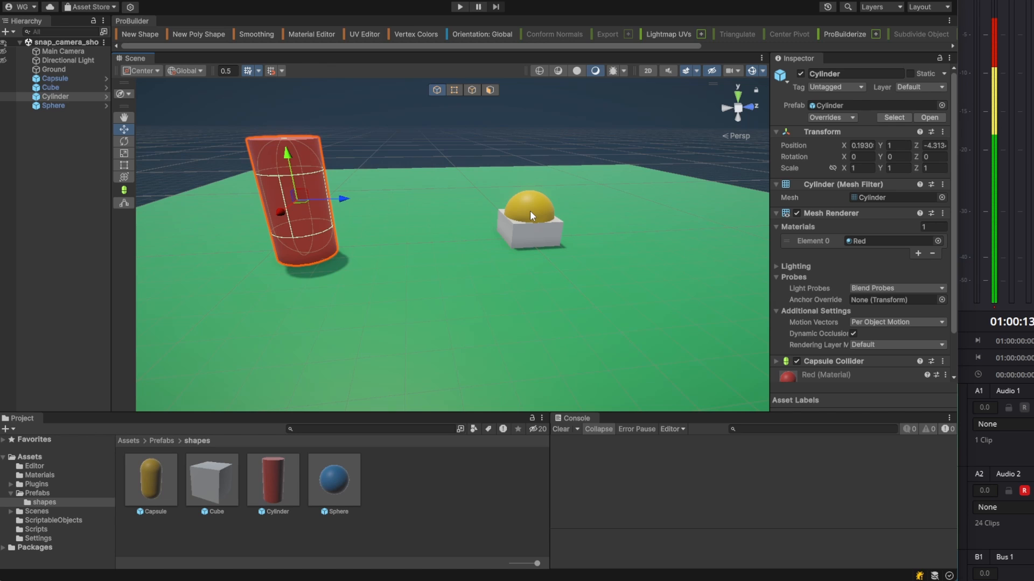
{"action": "left_click", "coordinate": [529, 218]}
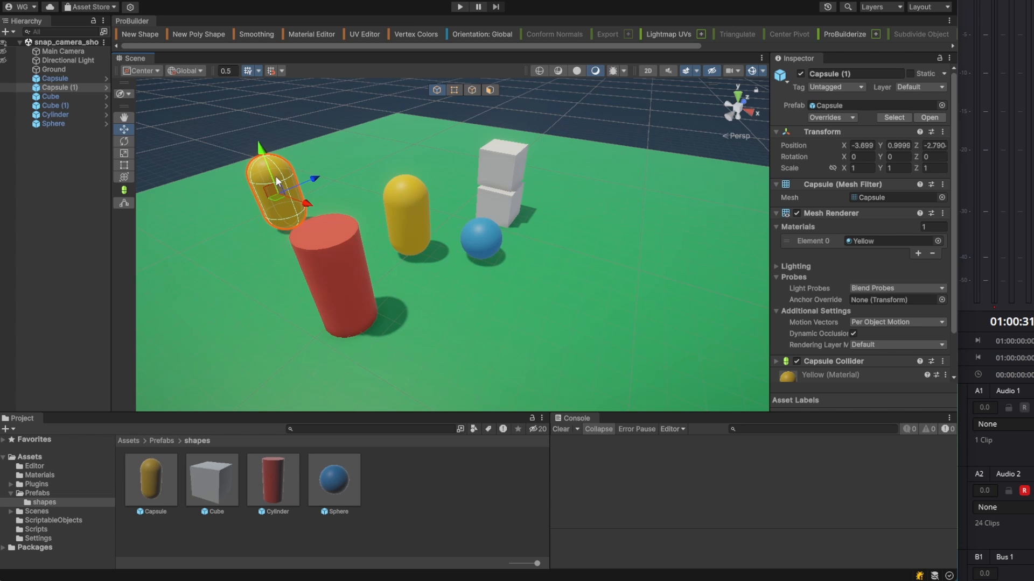
Tilt Cylinder (1) and raise it above the ground
{"action": "left_click_drag", "start_coordinate": [276, 181], "coordinate": [277, 197]}
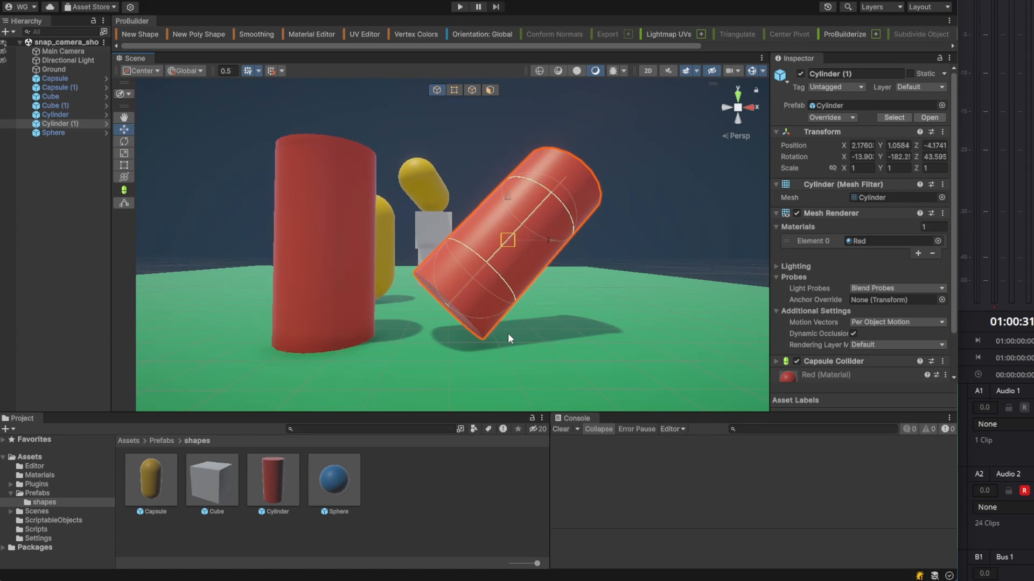
{"action": "left_click", "coordinate": [323, 231]}
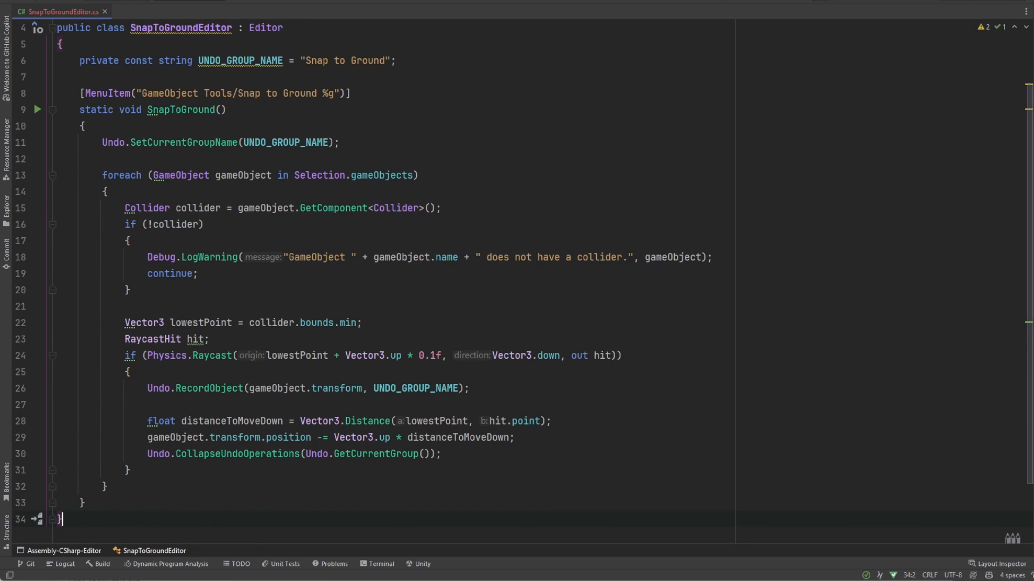
Select the [MenuItem] 'GameObject Tools/Snap to Ground' line in SnapToGroundEditor.cs
{"action": "left_click", "coordinate": [84, 93]}
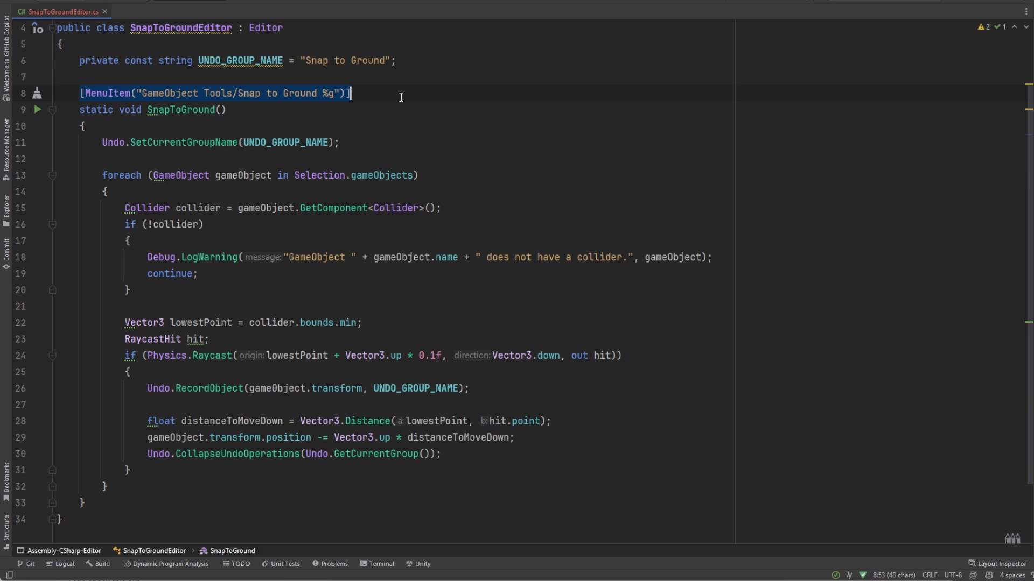
{"action": "mouse_move", "coordinate": [315, 102]}
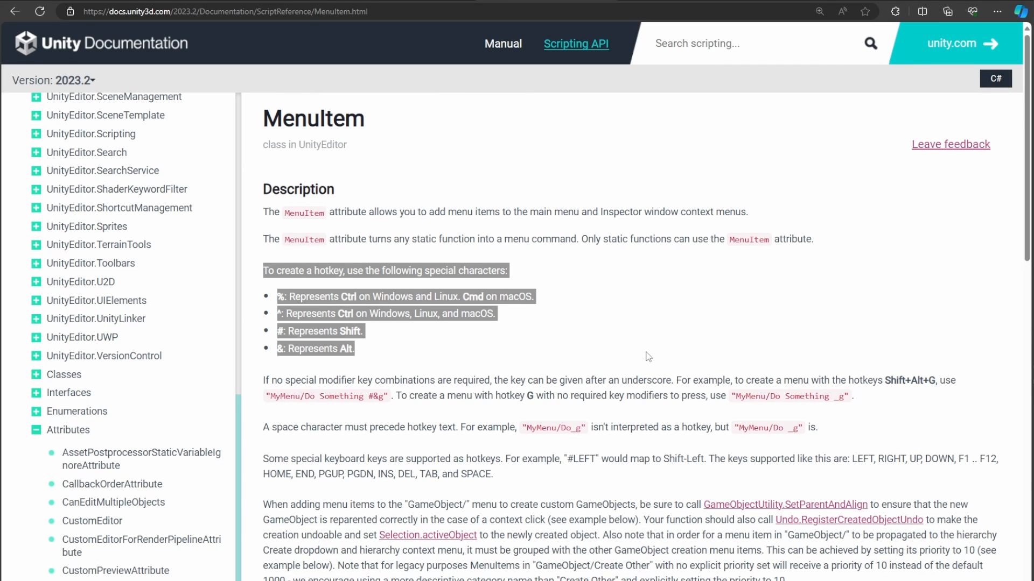
{"action": "mouse_move", "coordinate": [665, 349]}
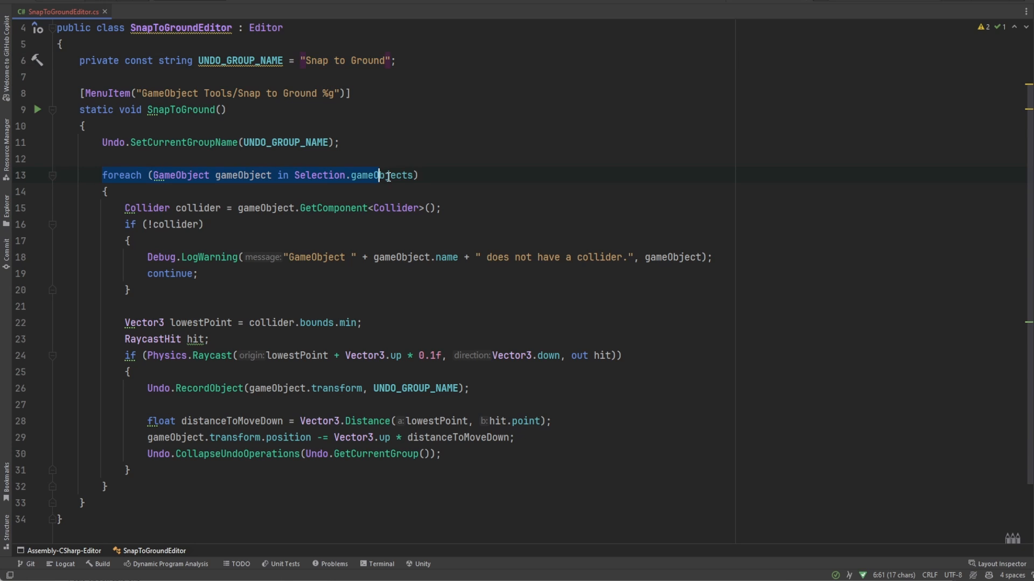
Highlight the collider null check, the continue skip, and the collider.bounds.min line
{"action": "left_click", "coordinate": [174, 224]}
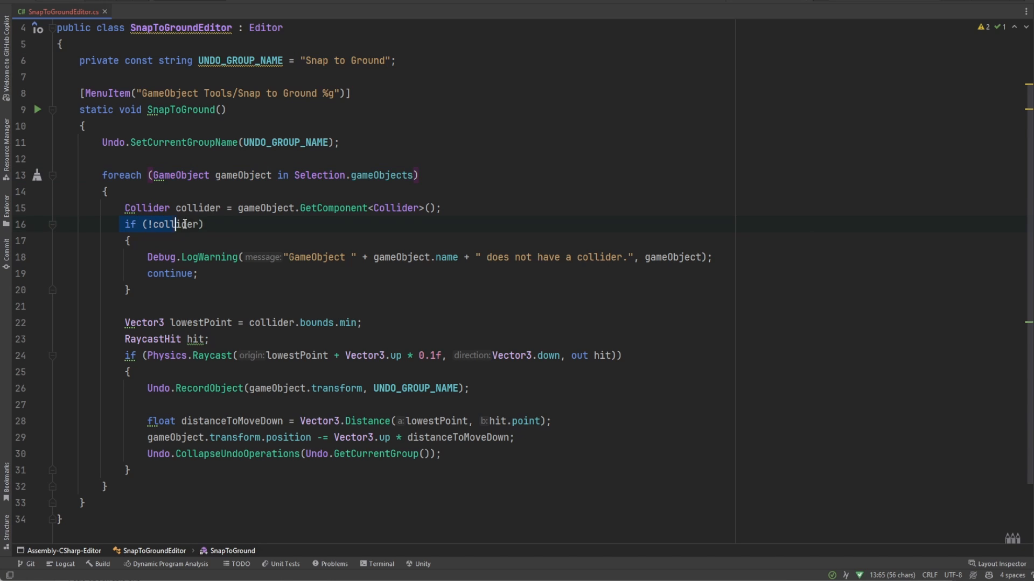
{"action": "left_click", "coordinate": [198, 273]}
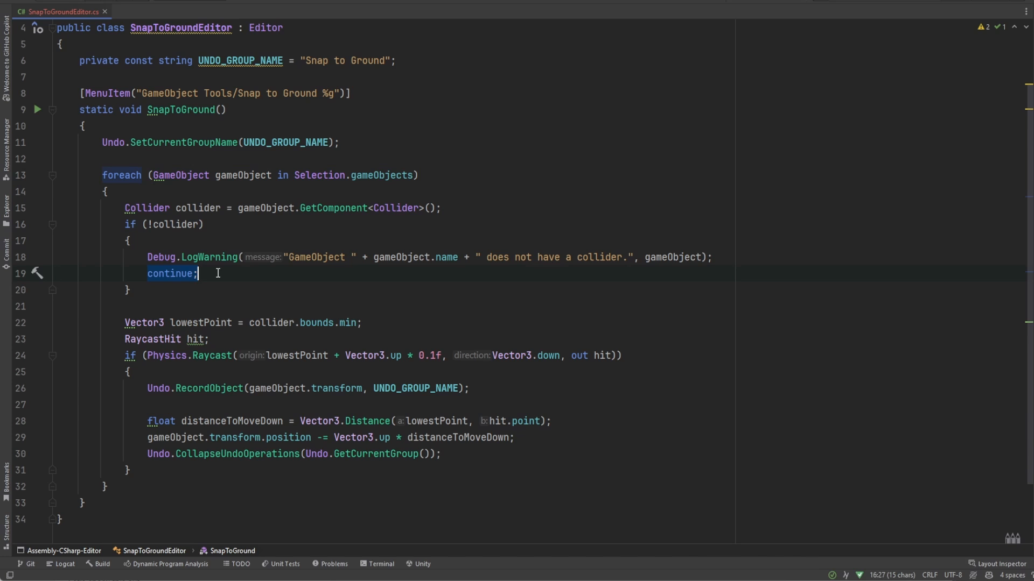
{"action": "left_click", "coordinate": [122, 322]}
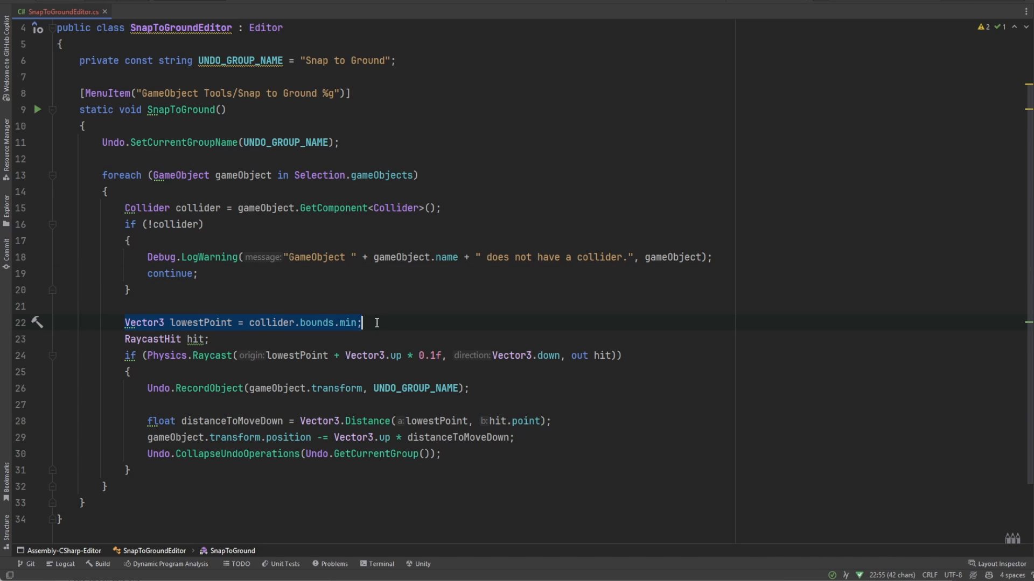
{"action": "mouse_move", "coordinate": [167, 355]}
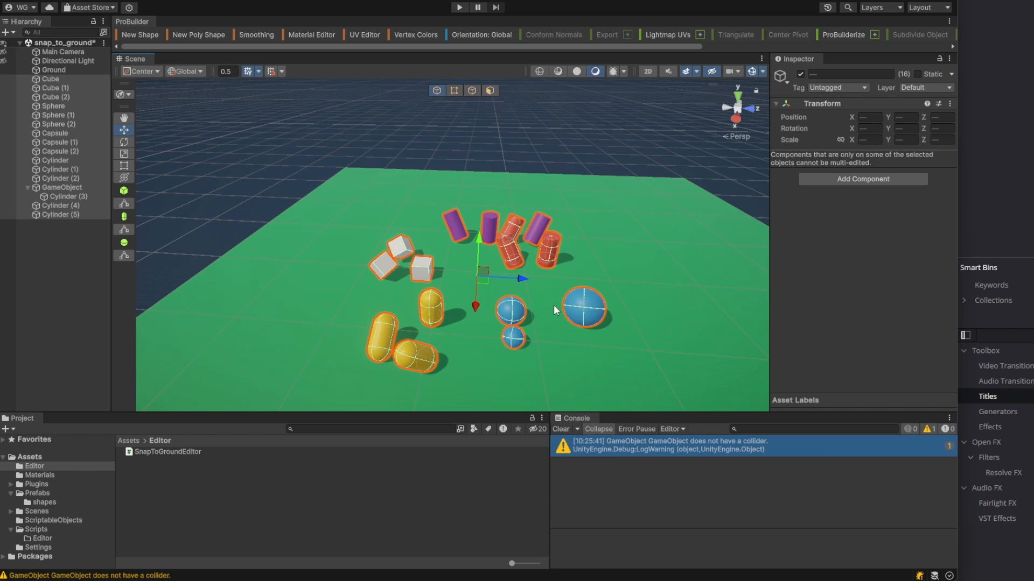
{"action": "mouse_move", "coordinate": [611, 174]}
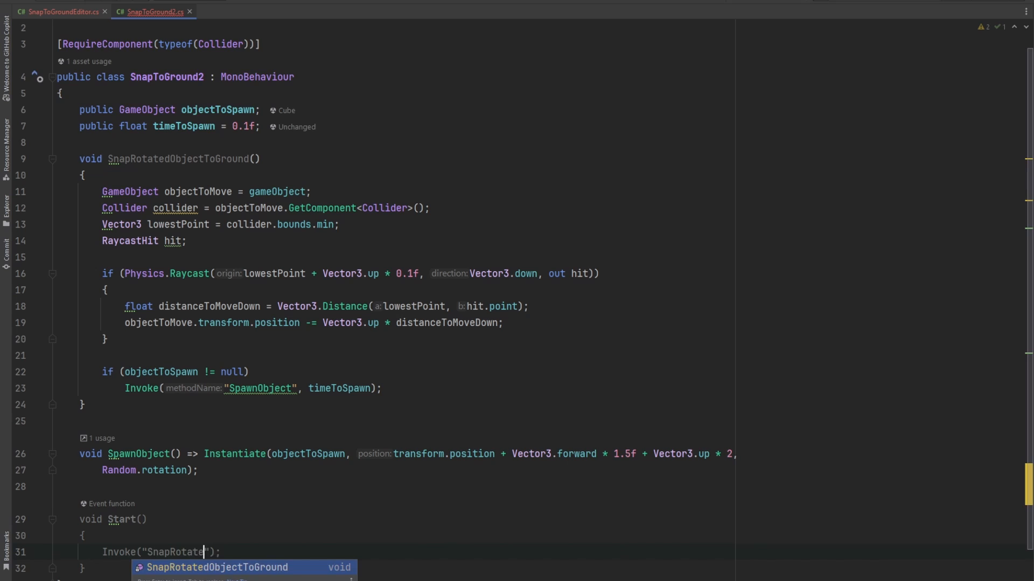
Accept autocomplete to finish Invoke("SnapRotatedObjectToGround", timeToSpawn) in Start
{"action": "left_click", "coordinate": [218, 567]}
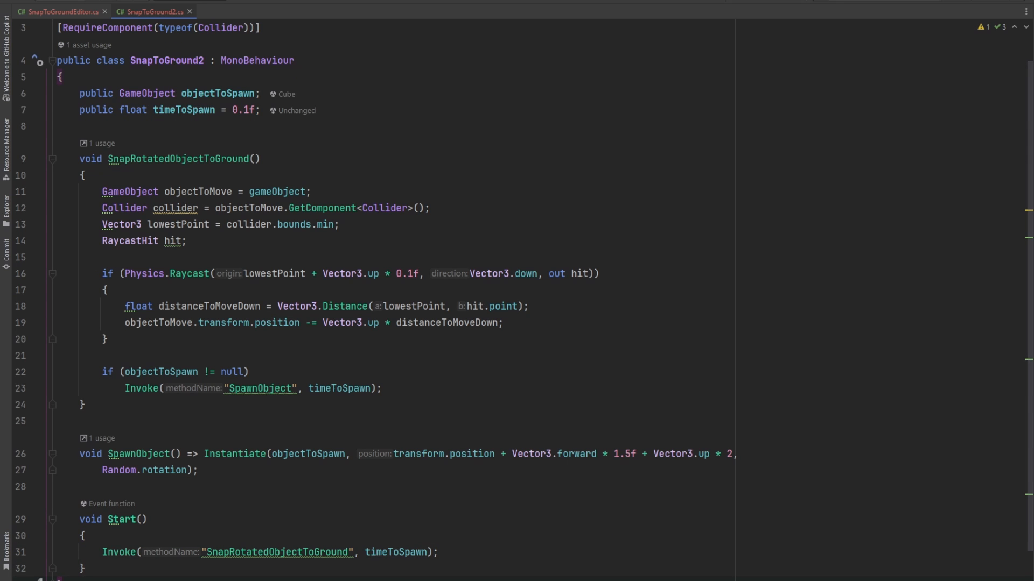